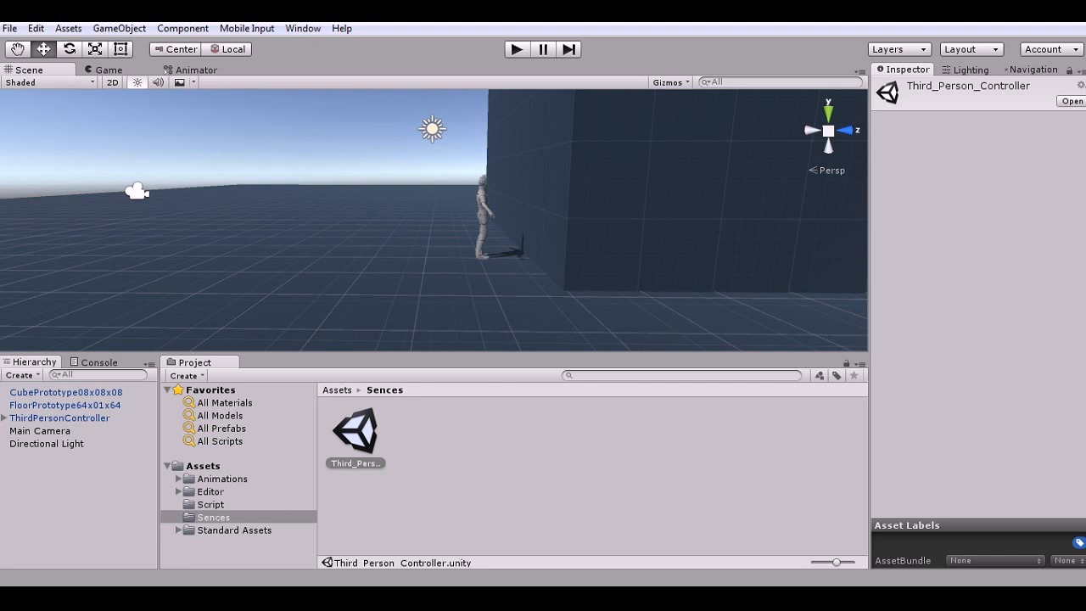
pyautogui.moveTo(524, 72)
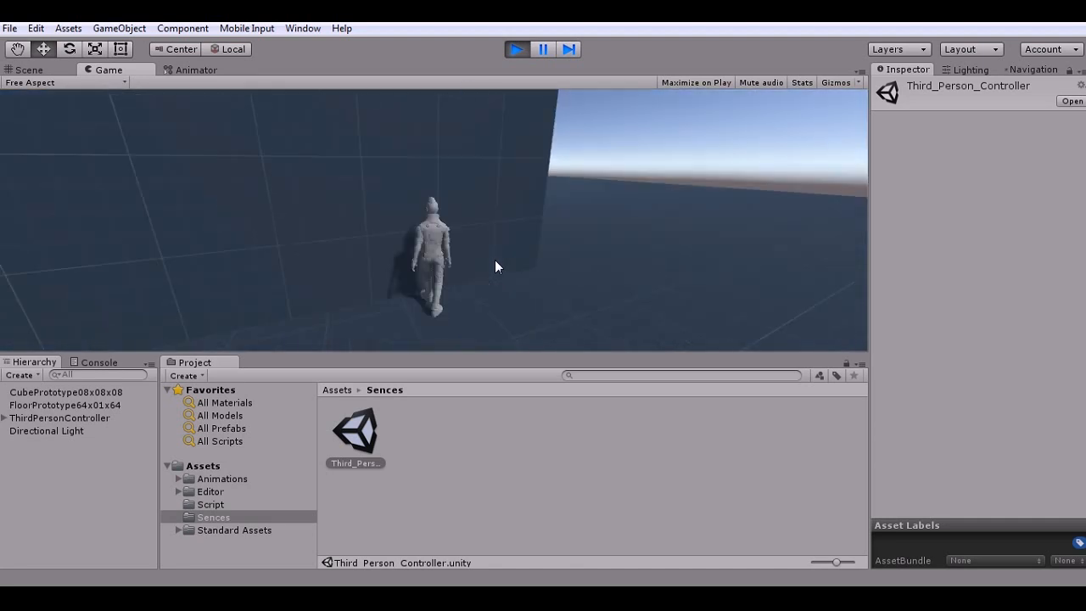
# Enter Play mode to test the camera following the character past the large wall
pyautogui.click(516, 49)
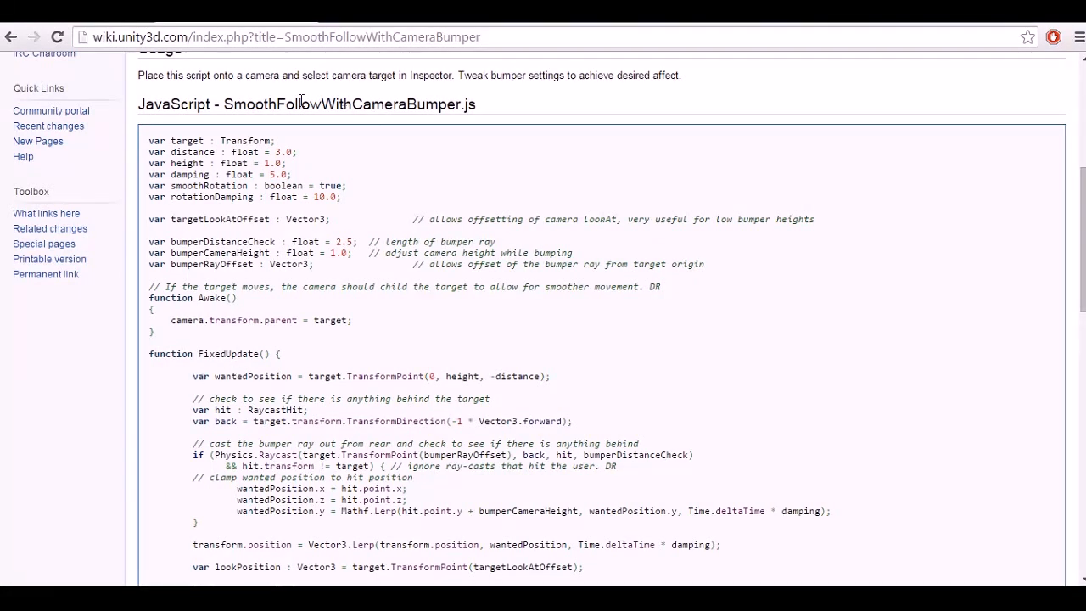
pyautogui.moveTo(180, 97)
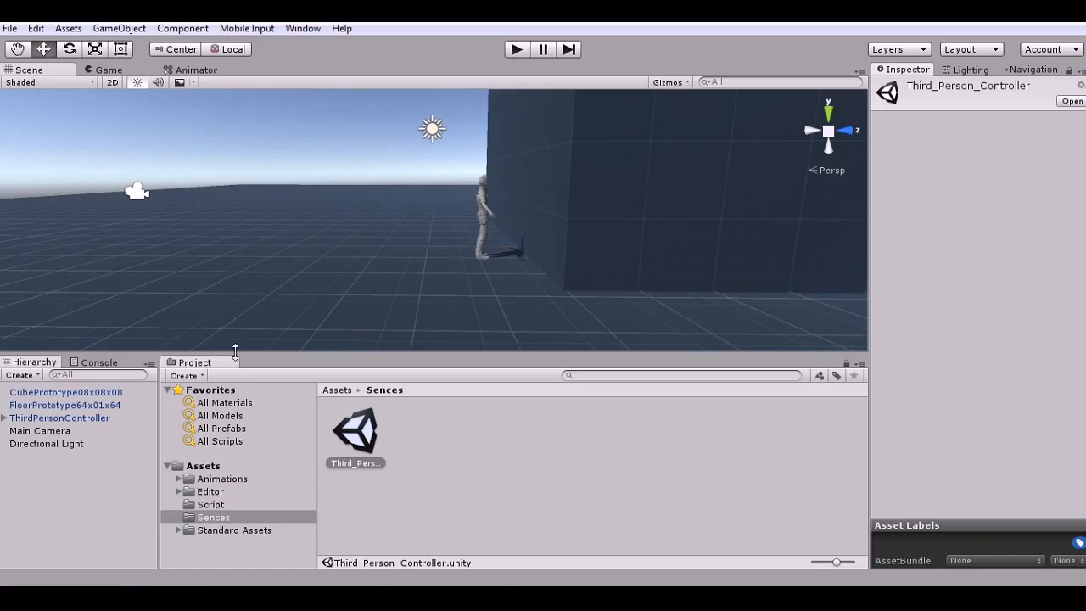
# Replace Main Camera's Smooth Follow with the bumper script targeting ThirdPersonController
pyautogui.click(40, 430)
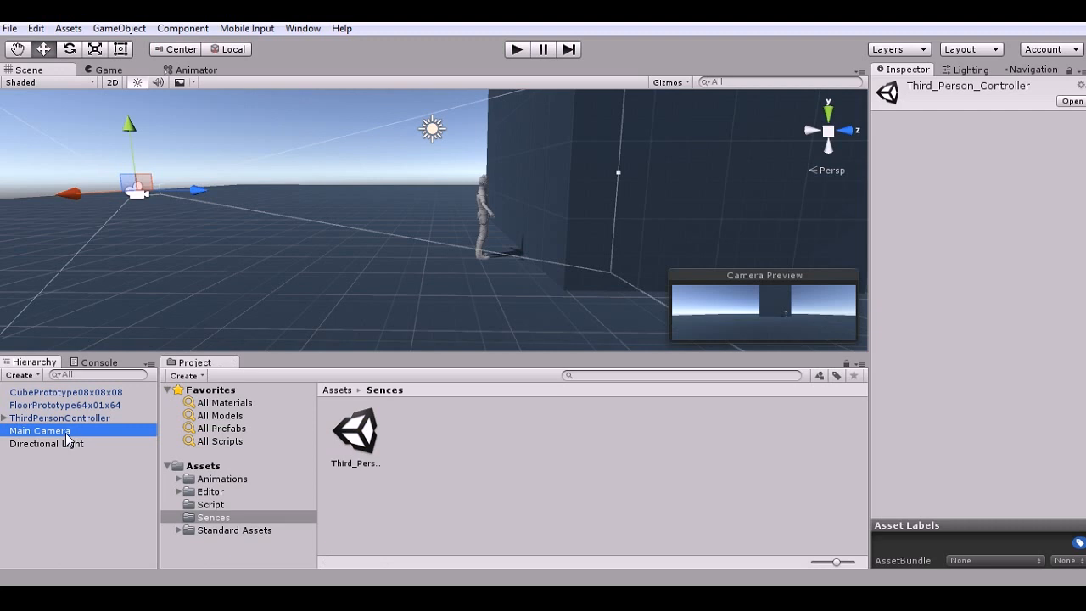
pyautogui.click(40, 430)
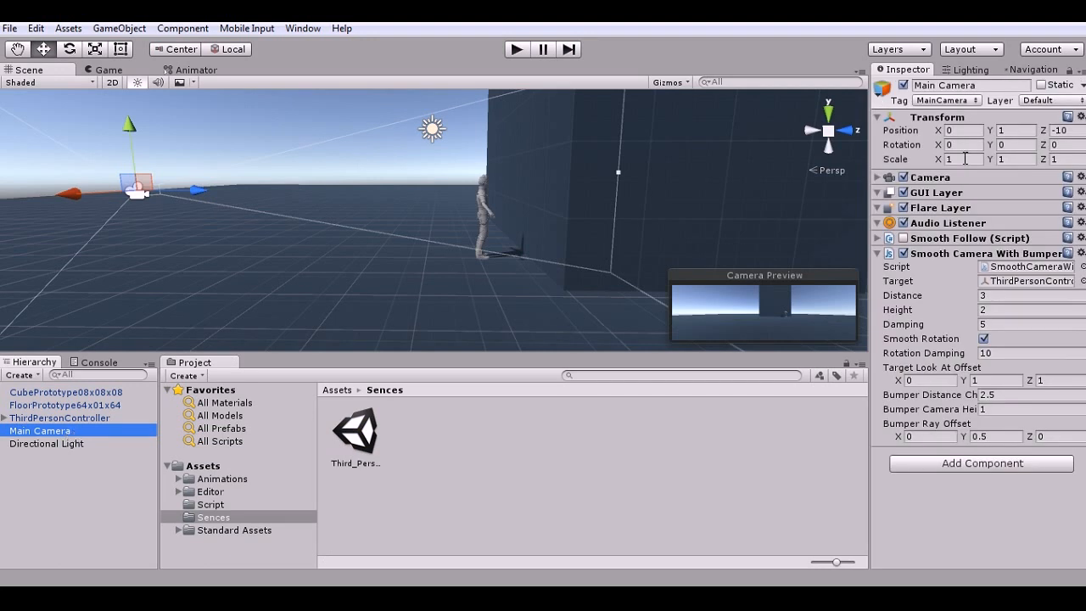
pyautogui.moveTo(1080, 240)
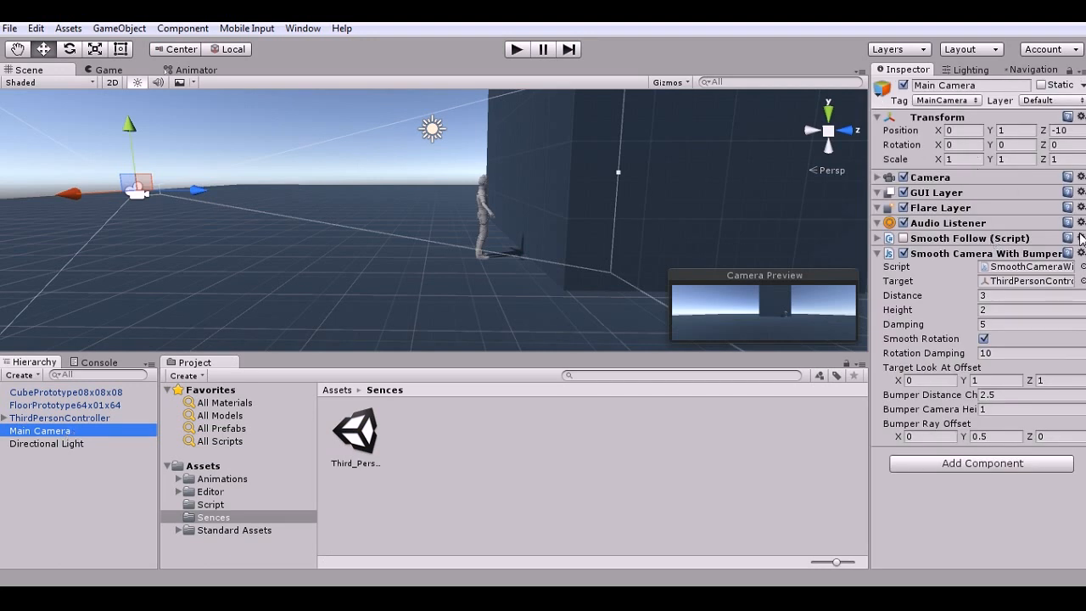
pyautogui.click(1081, 253)
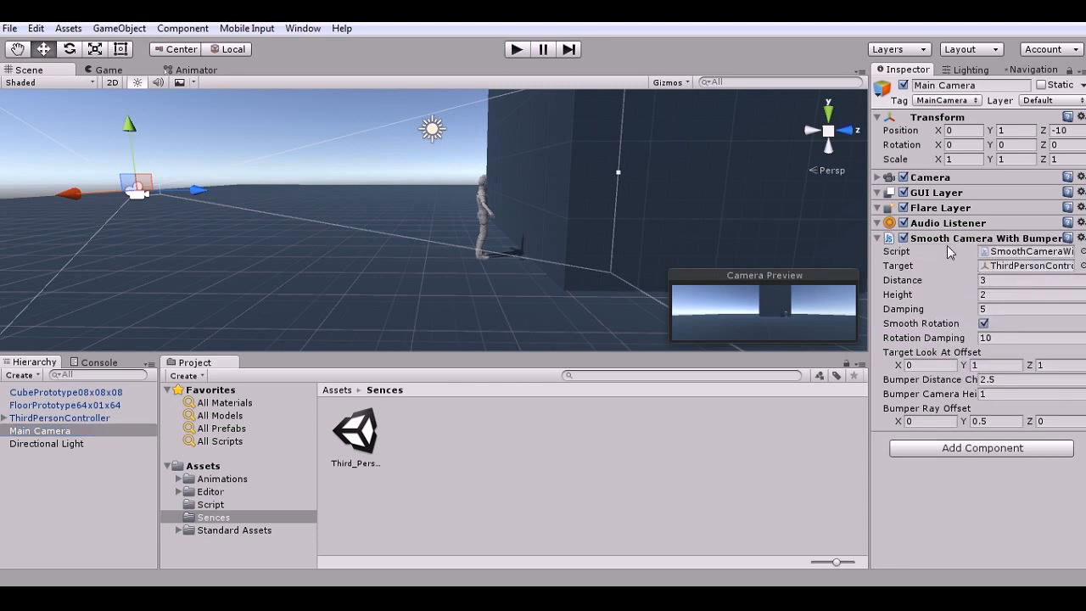
pyautogui.moveTo(448, 439)
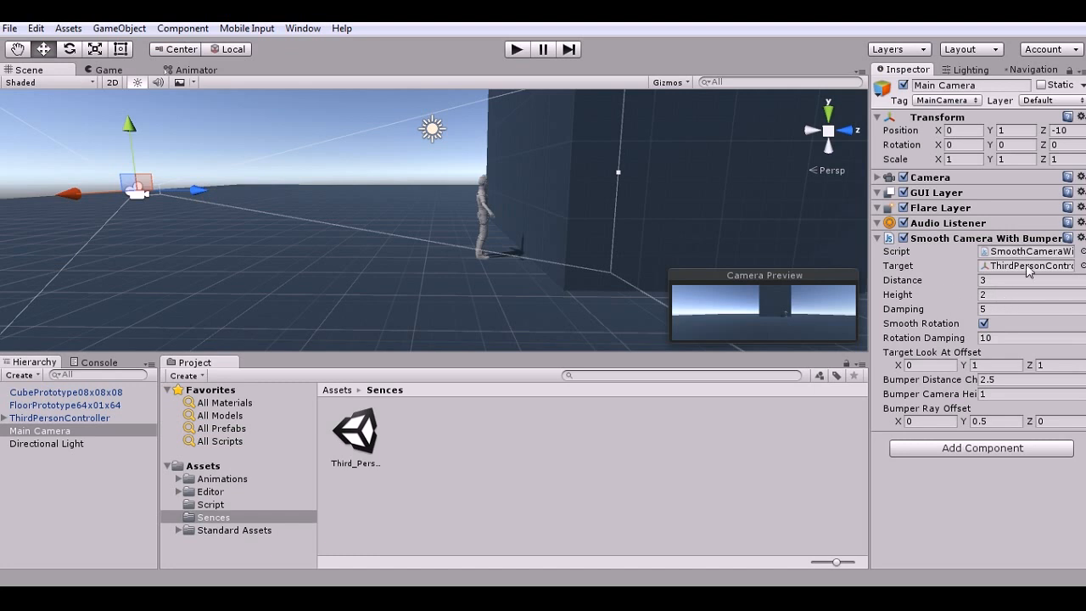
pyautogui.moveTo(536, 225)
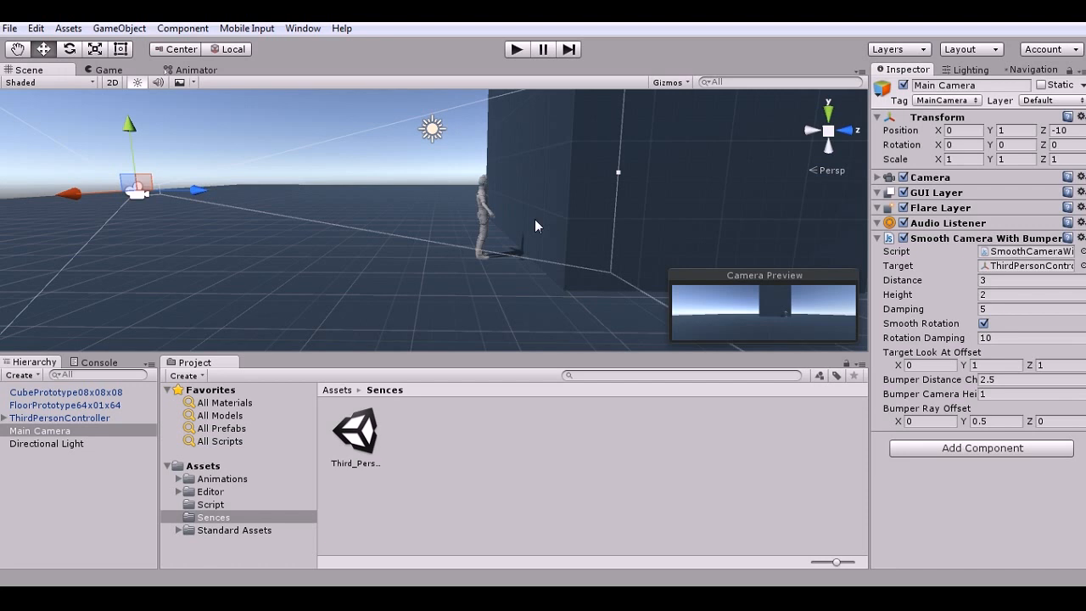
pyautogui.moveTo(599, 247)
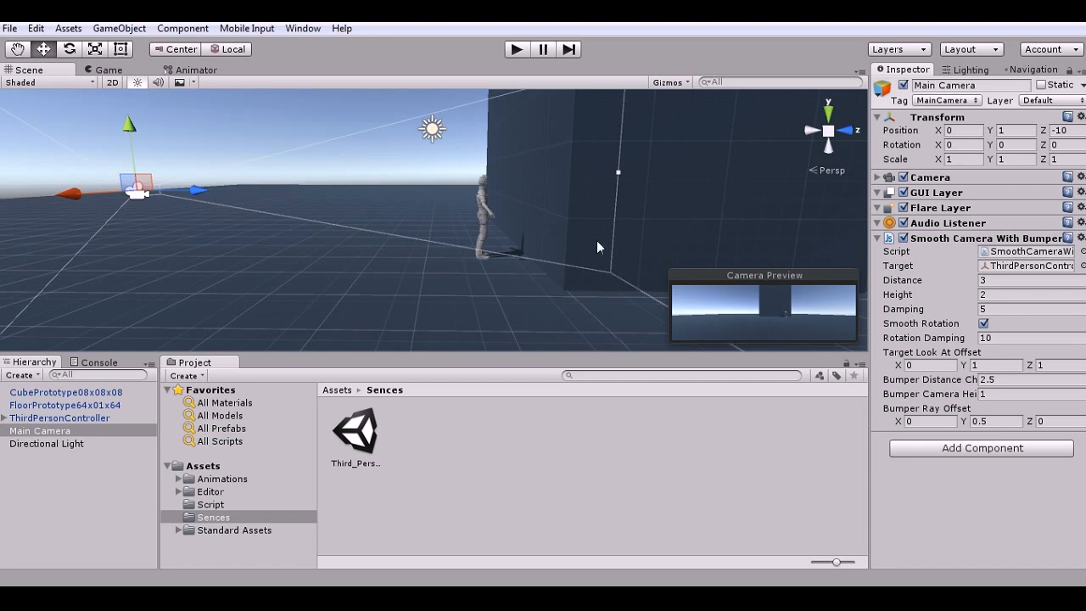
pyautogui.moveTo(963, 303)
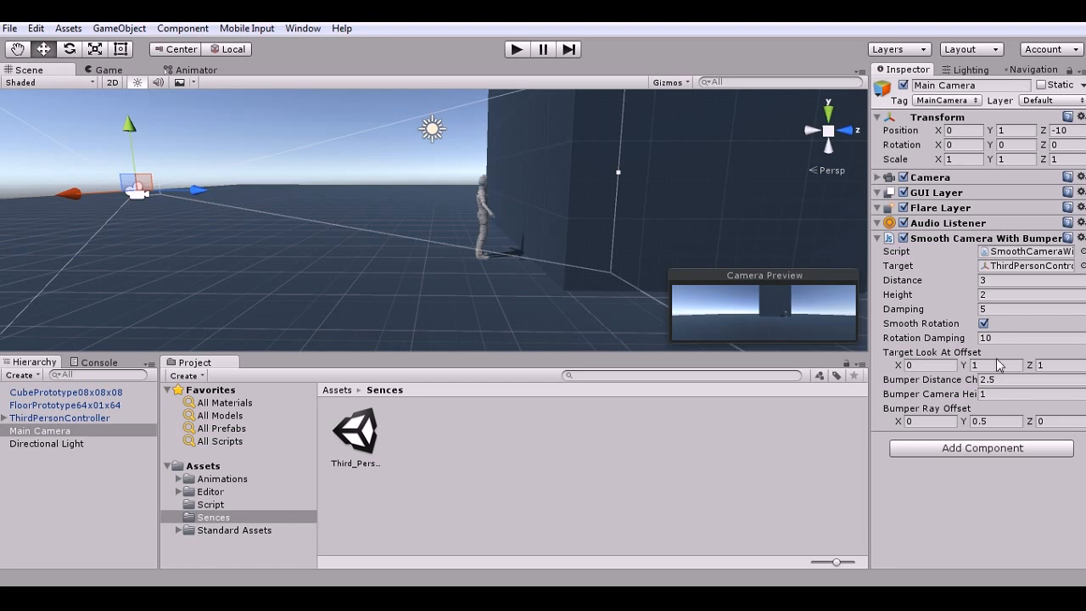
pyautogui.moveTo(937, 419)
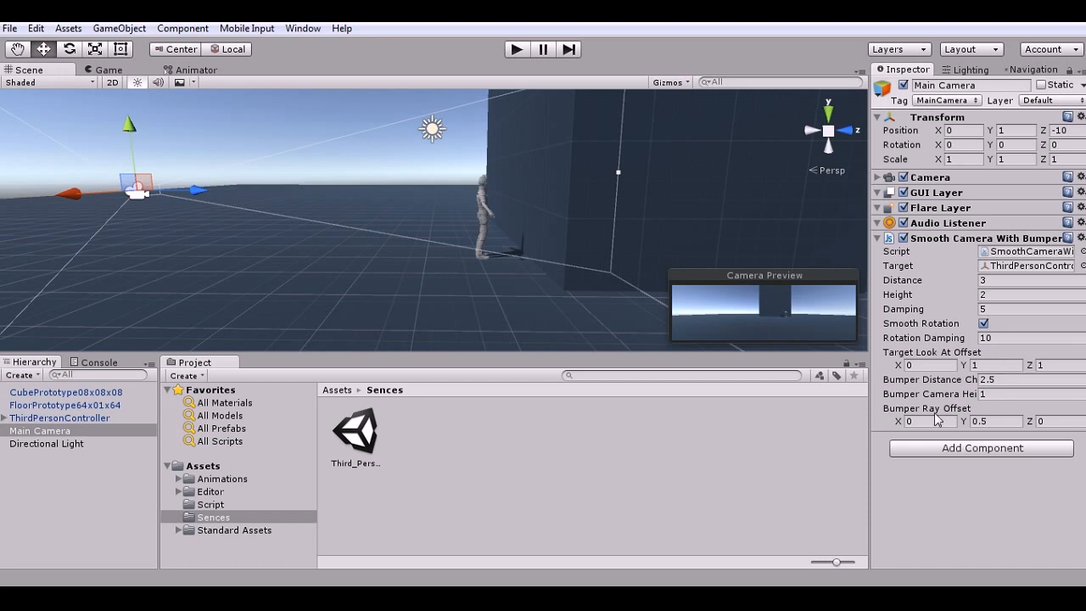
pyautogui.click(921, 421)
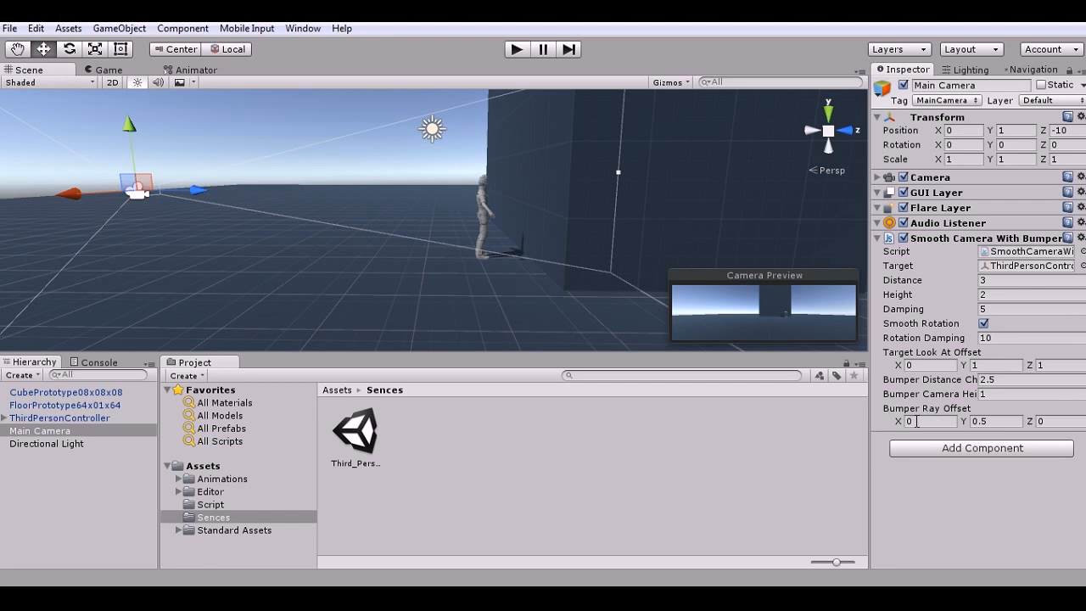
pyautogui.moveTo(924, 422)
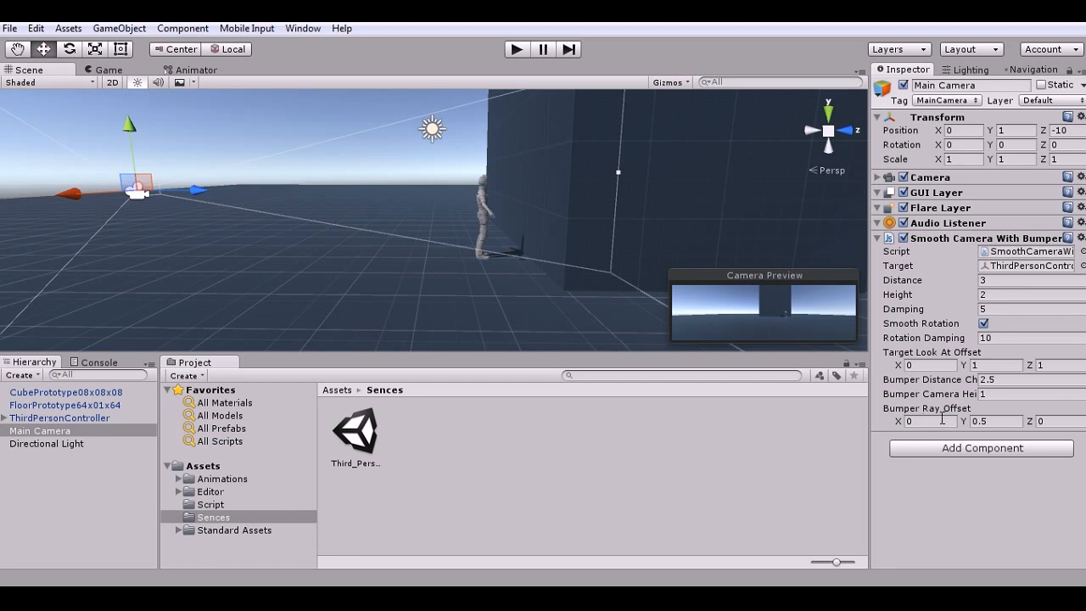
pyautogui.moveTo(199, 177)
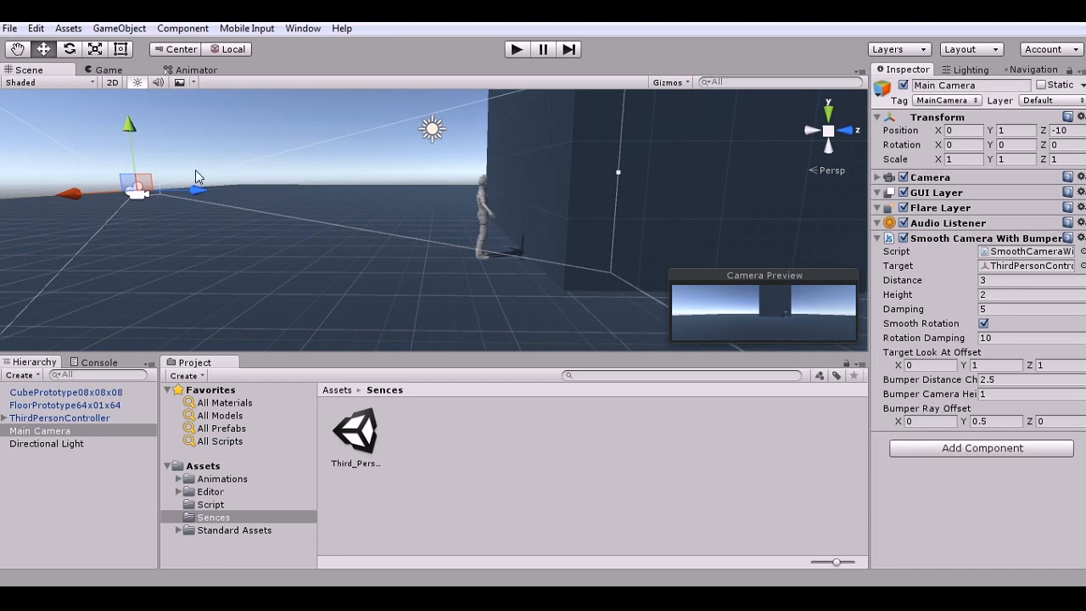
pyautogui.moveTo(489, 170)
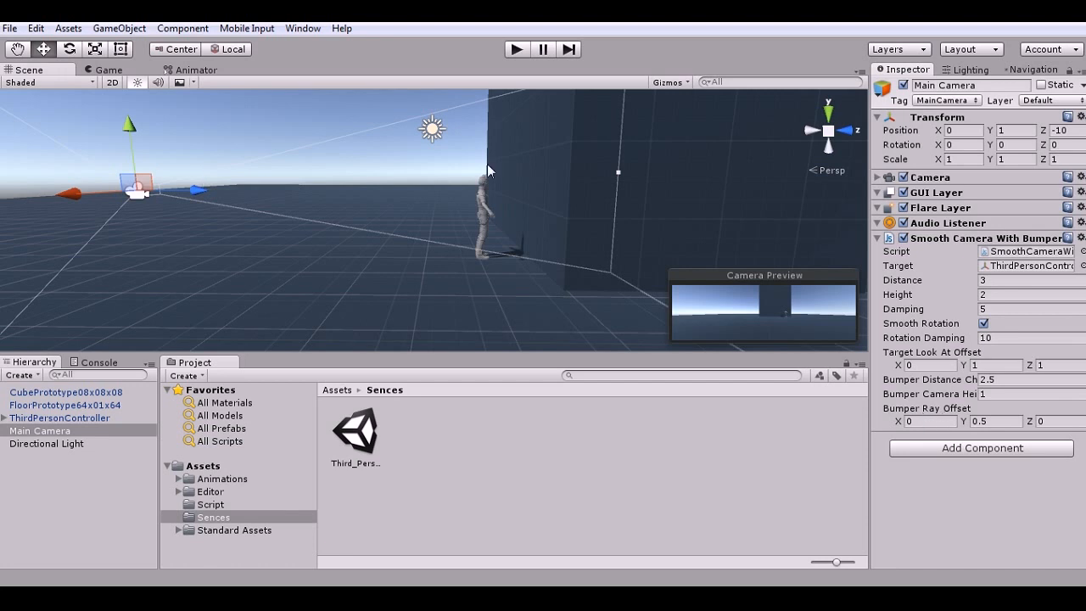
pyautogui.moveTo(193, 191)
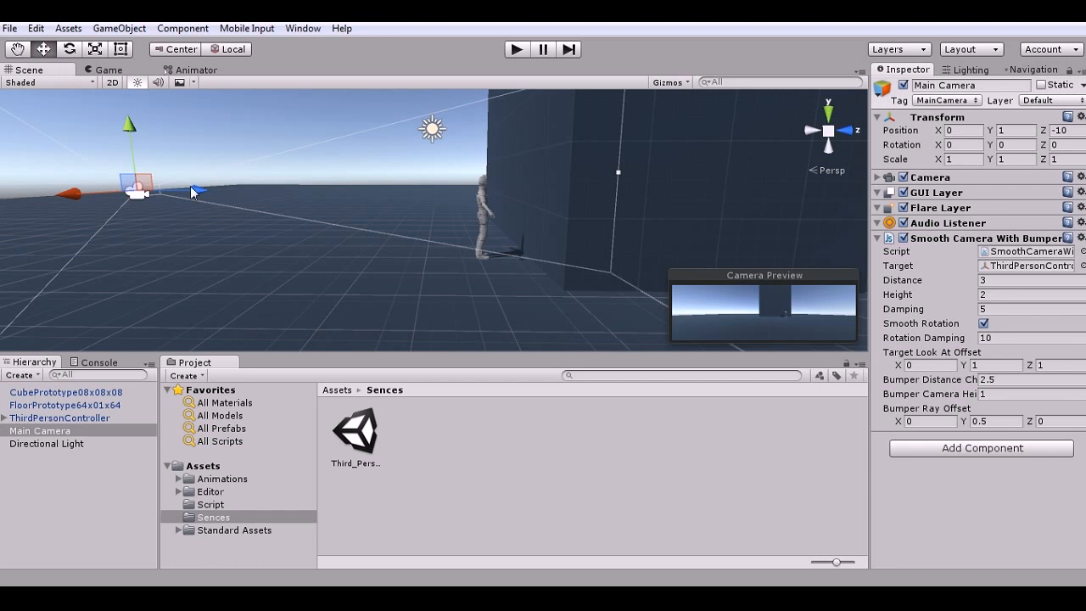
pyautogui.moveTo(496, 187)
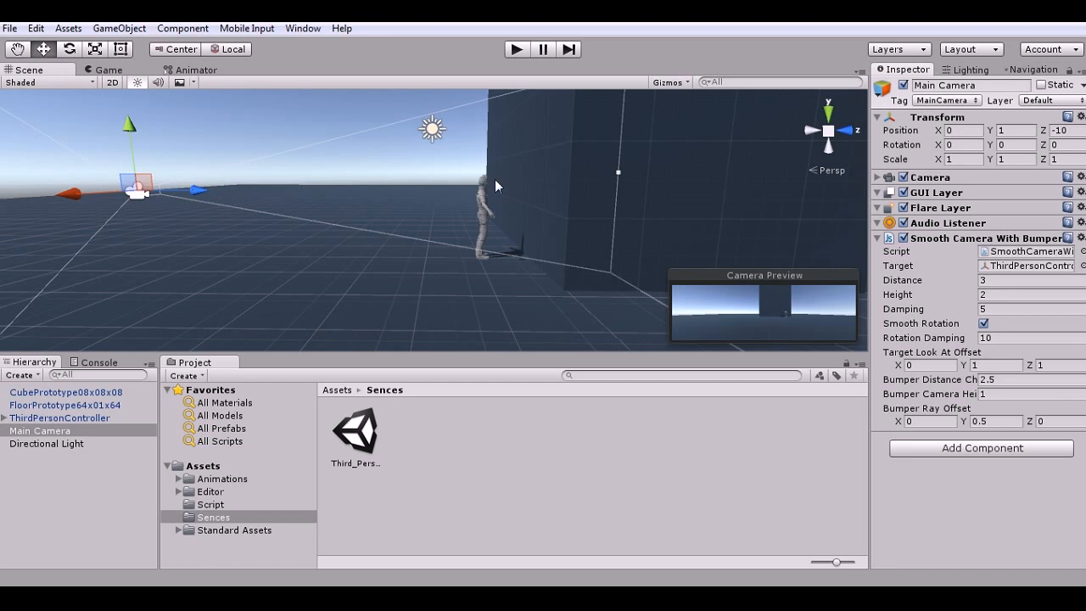
pyautogui.moveTo(397, 172)
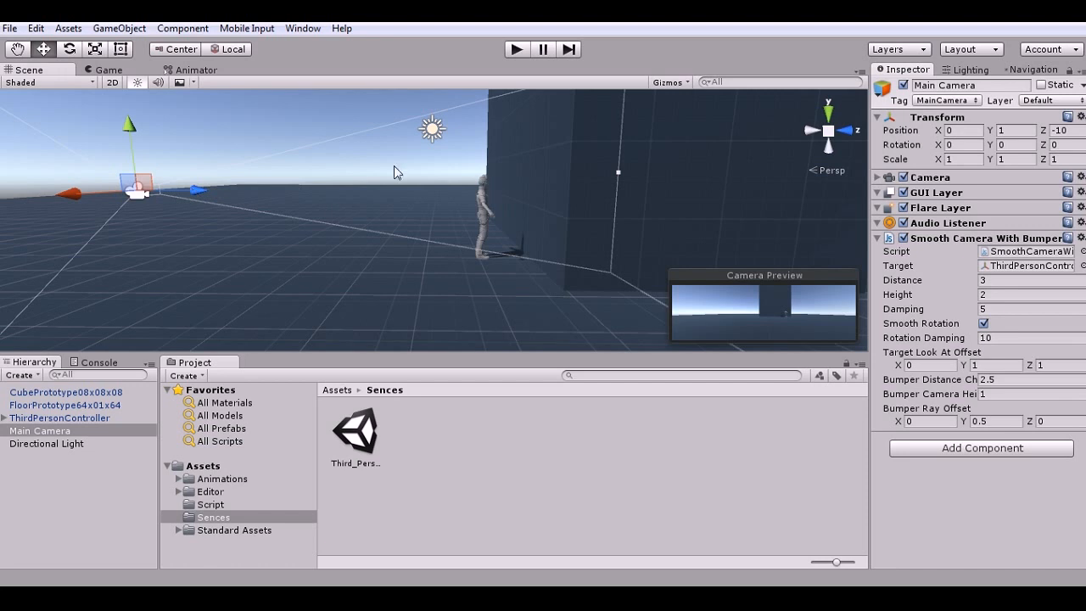
pyautogui.moveTo(290, 227)
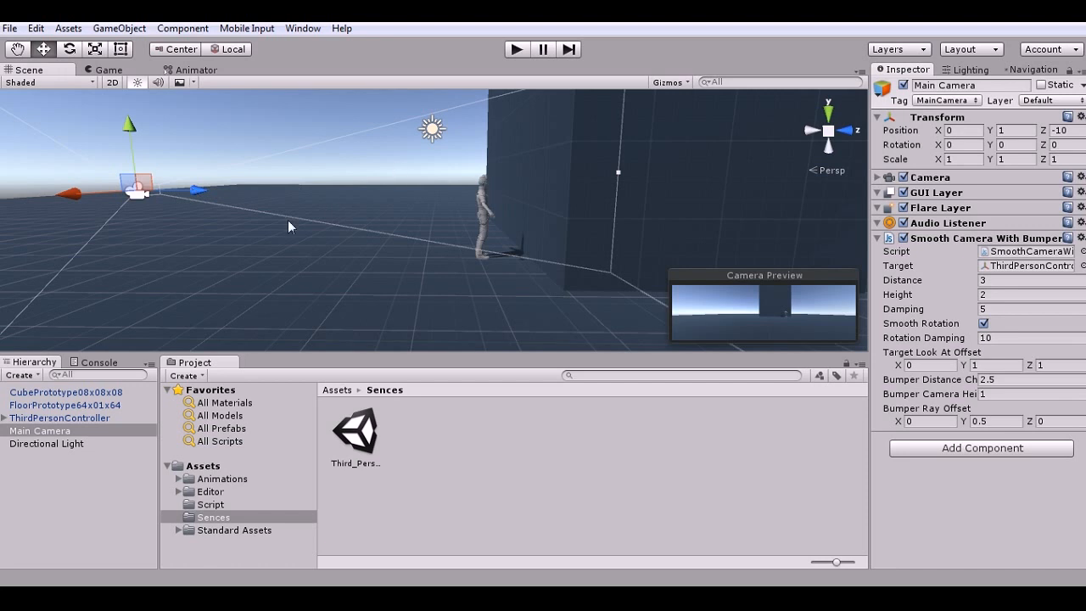
pyautogui.moveTo(719, 305)
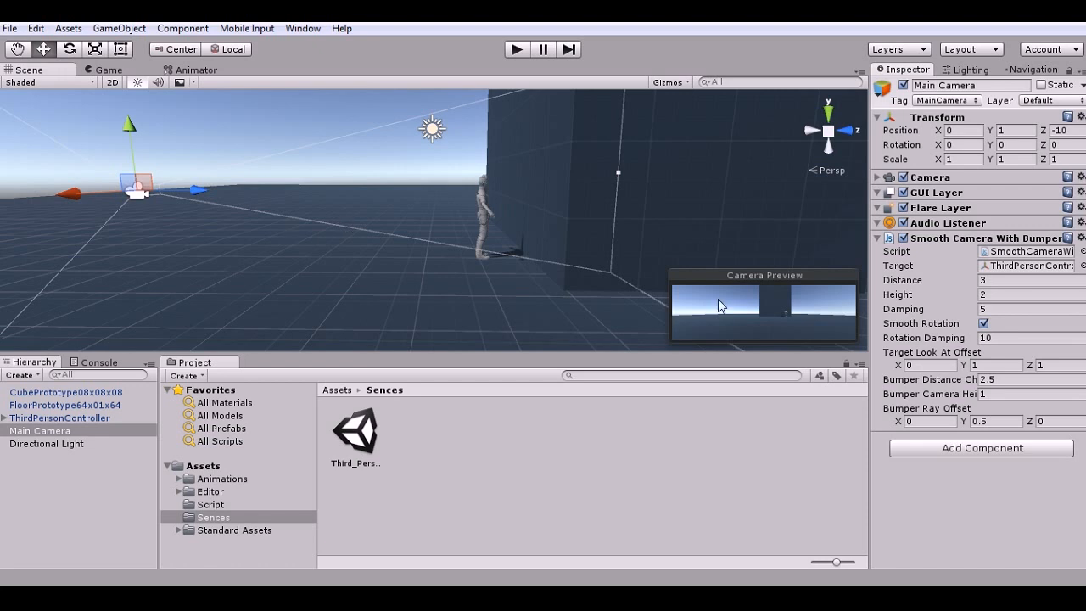
pyautogui.moveTo(894, 258)
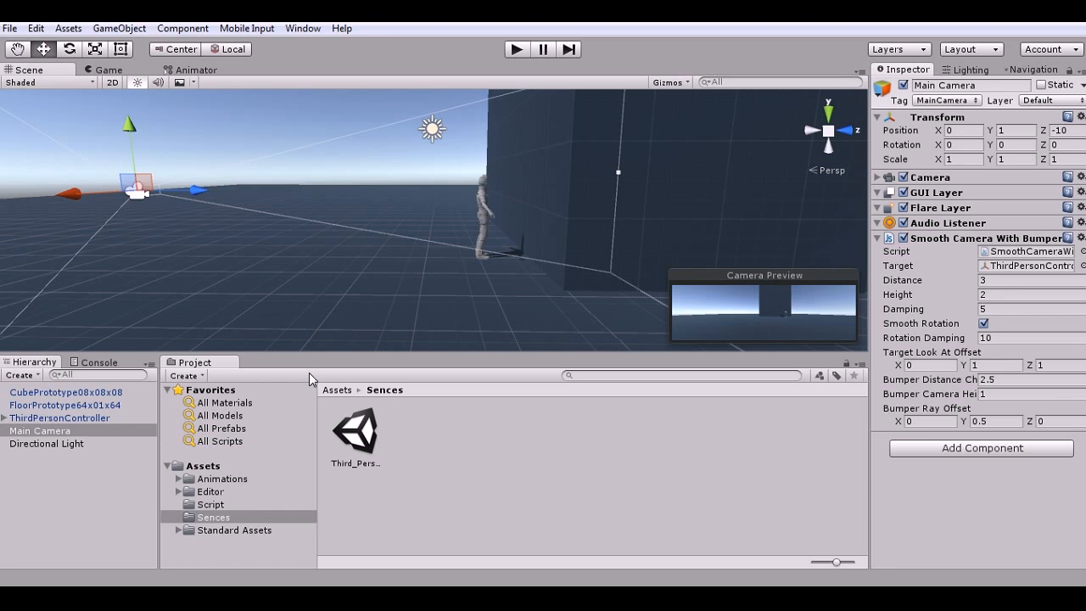
pyautogui.moveTo(187, 532)
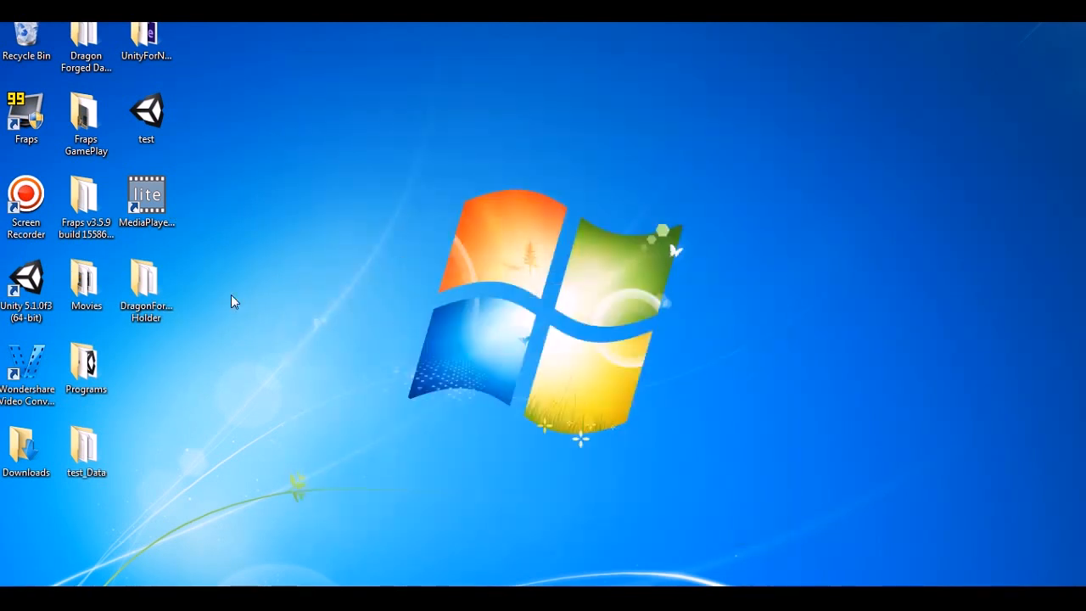
# Browse Dragon Forged Data Unity 5 > DragonForged and launch Test v1,1.exe
pyautogui.click(85, 119)
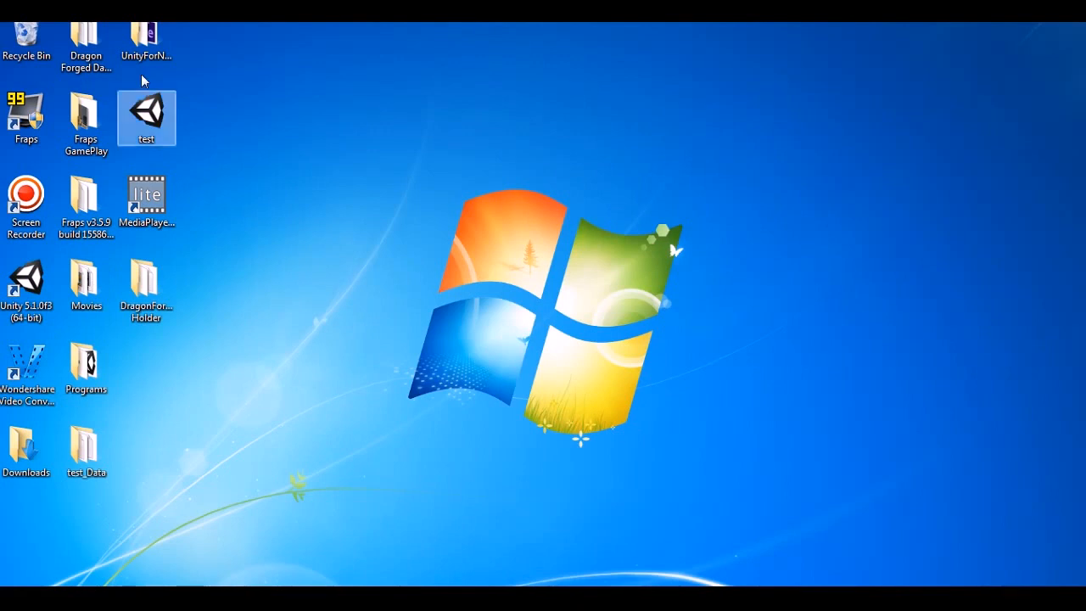
pyautogui.doubleClick(146, 117)
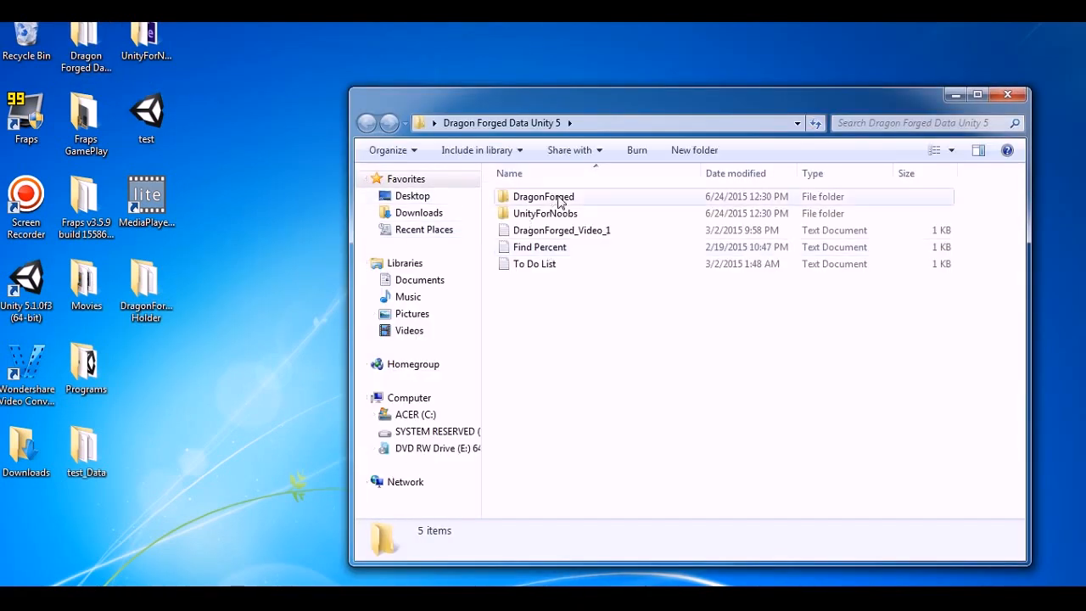
pyautogui.doubleClick(542, 196)
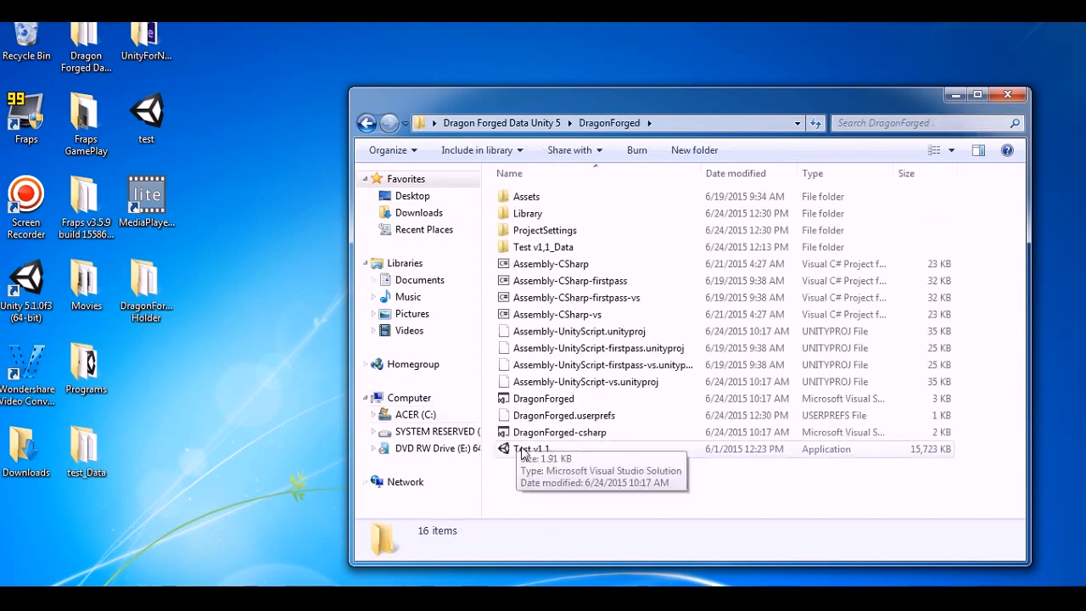
pyautogui.click(530, 449)
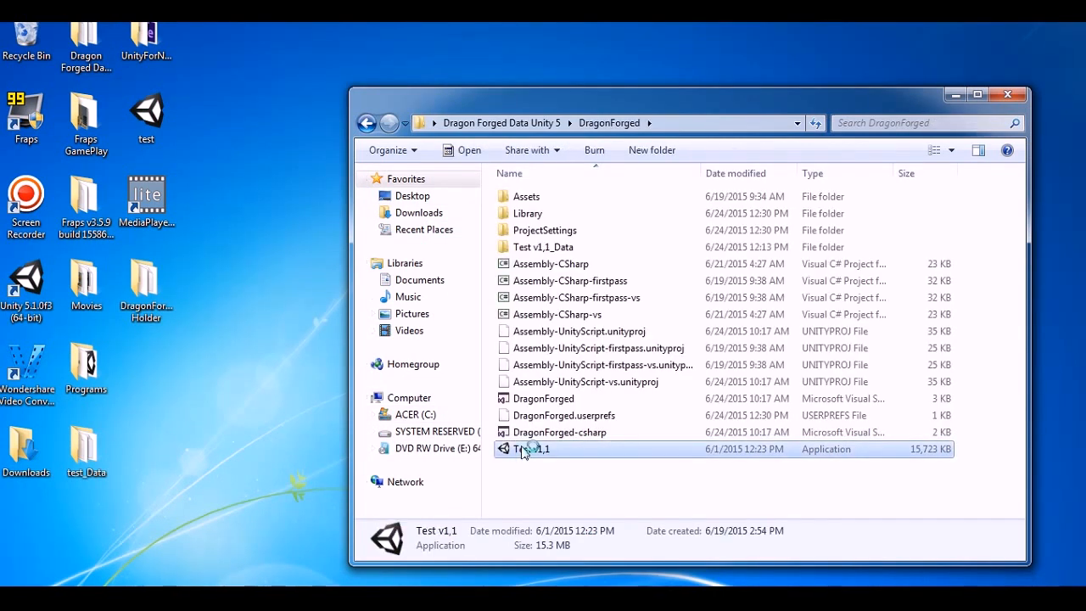
pyautogui.doubleClick(536, 449)
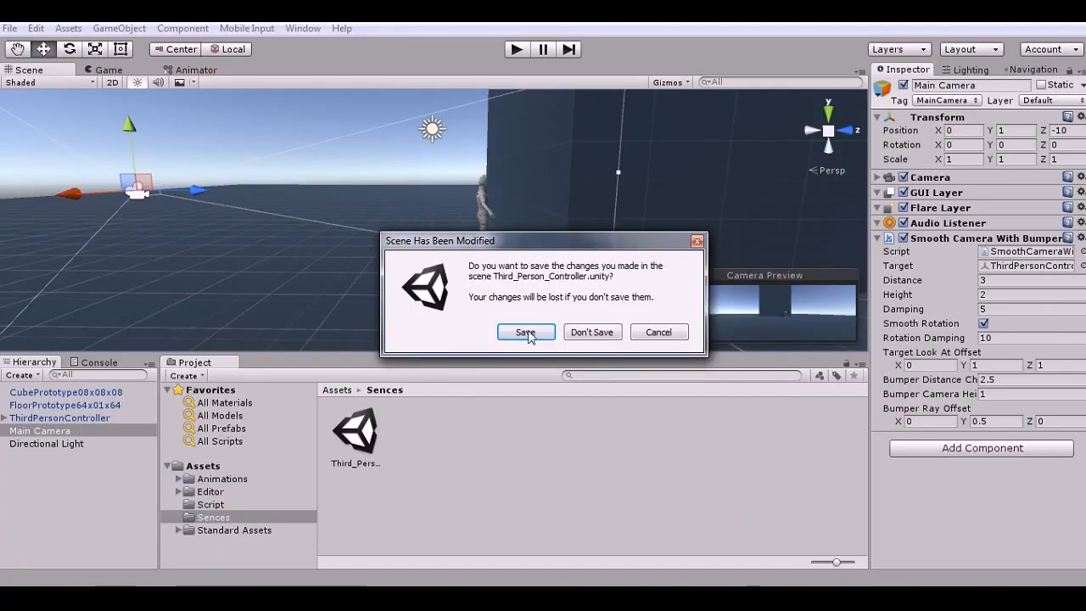
# Confirm Save in the Scene Has Been Modified dialog for Third_Person_Controller
pyautogui.click(525, 331)
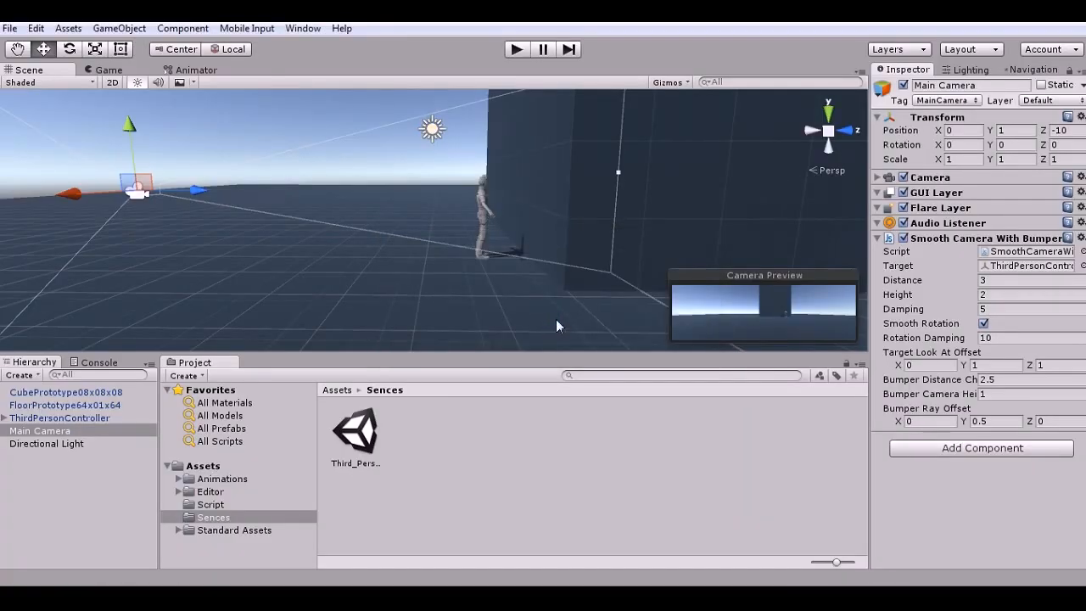
pyautogui.moveTo(640, 398)
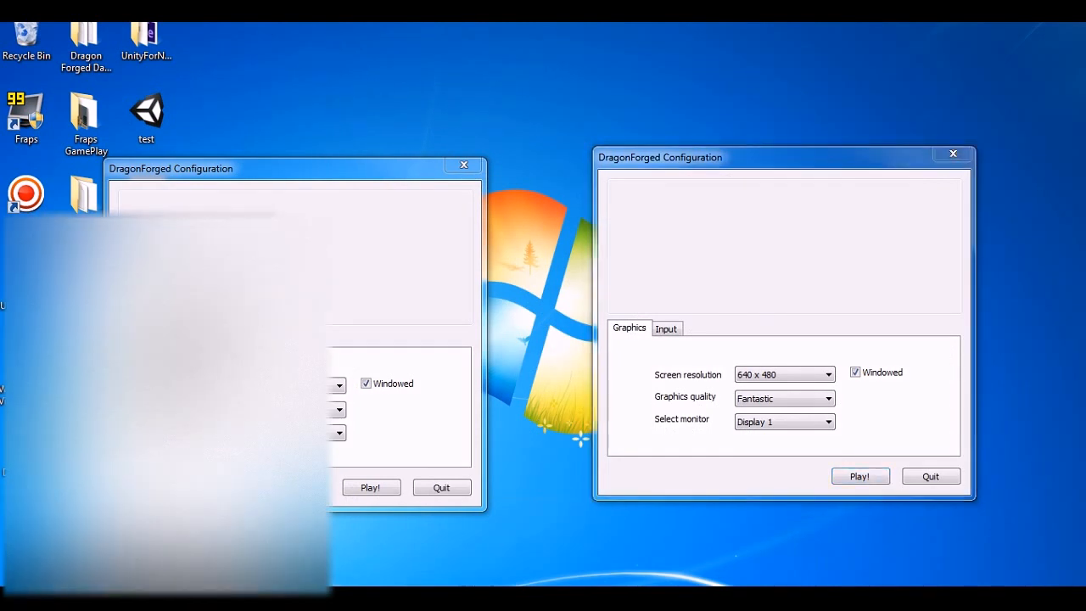
# Start both game windows with Play!, then choose LAN Host(H) and LAN Client(C)
pyautogui.click(859, 476)
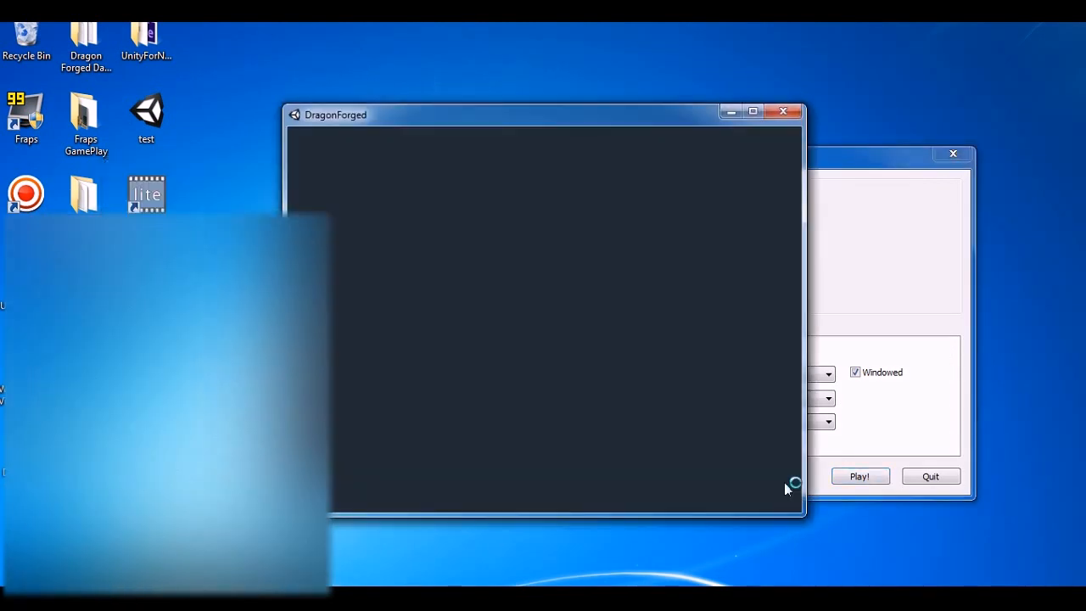
pyautogui.click(859, 476)
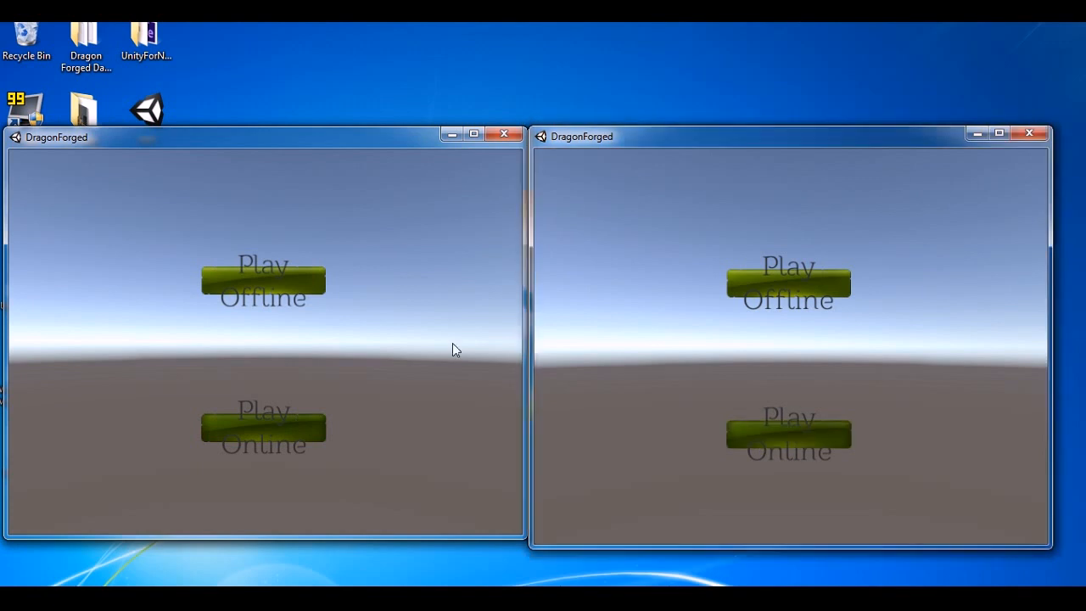
pyautogui.moveTo(541, 296)
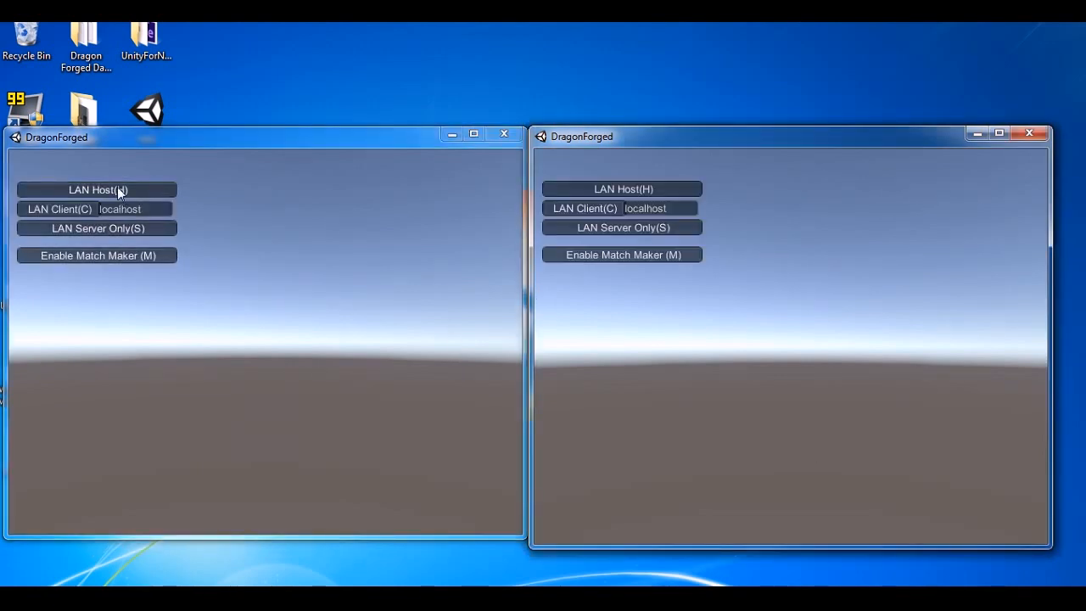
pyautogui.click(96, 189)
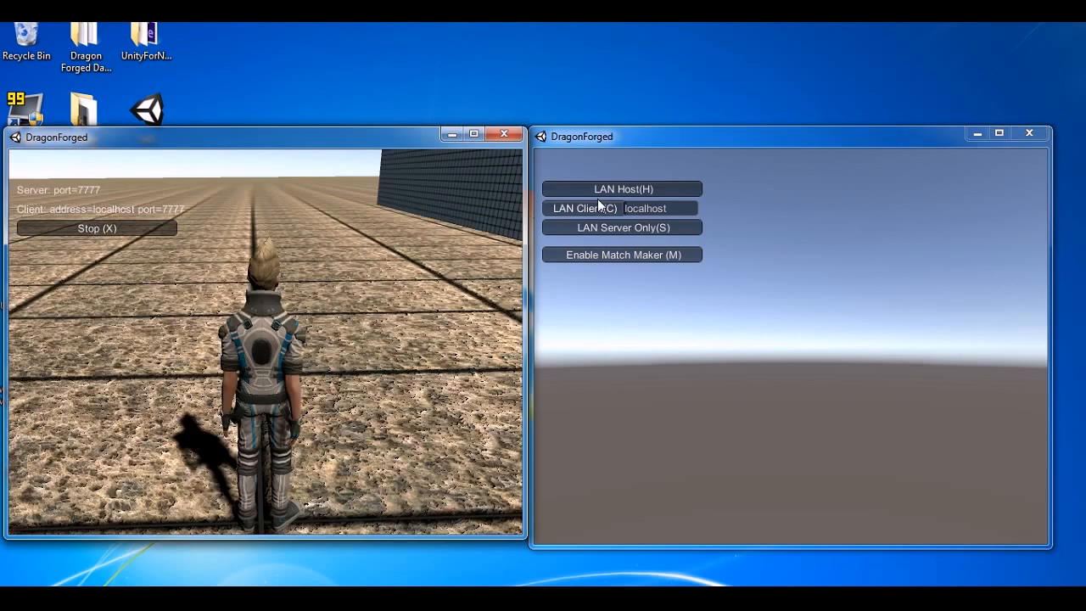
pyautogui.click(577, 208)
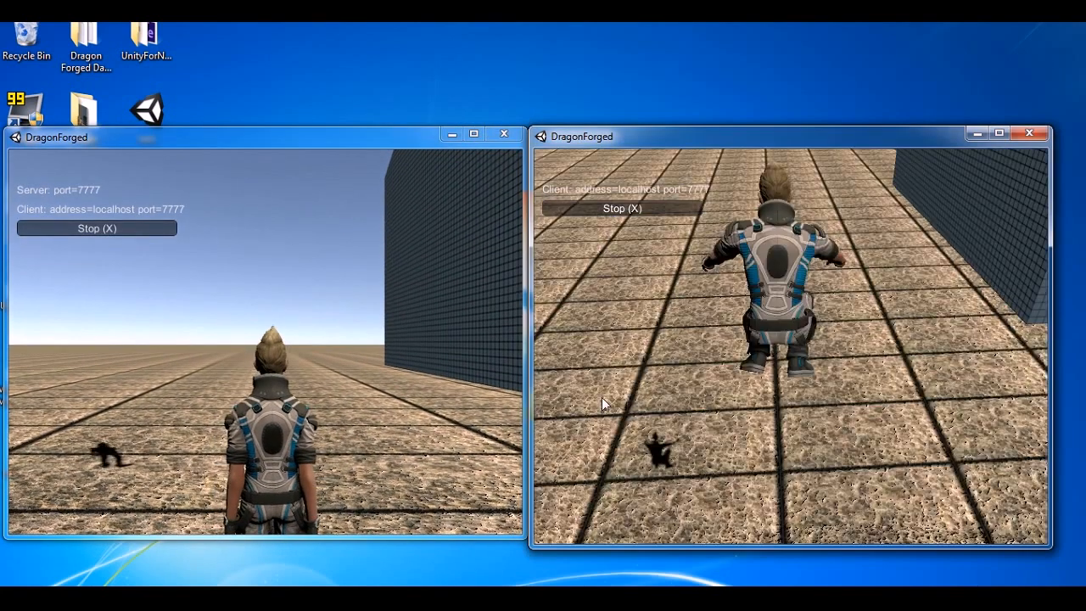